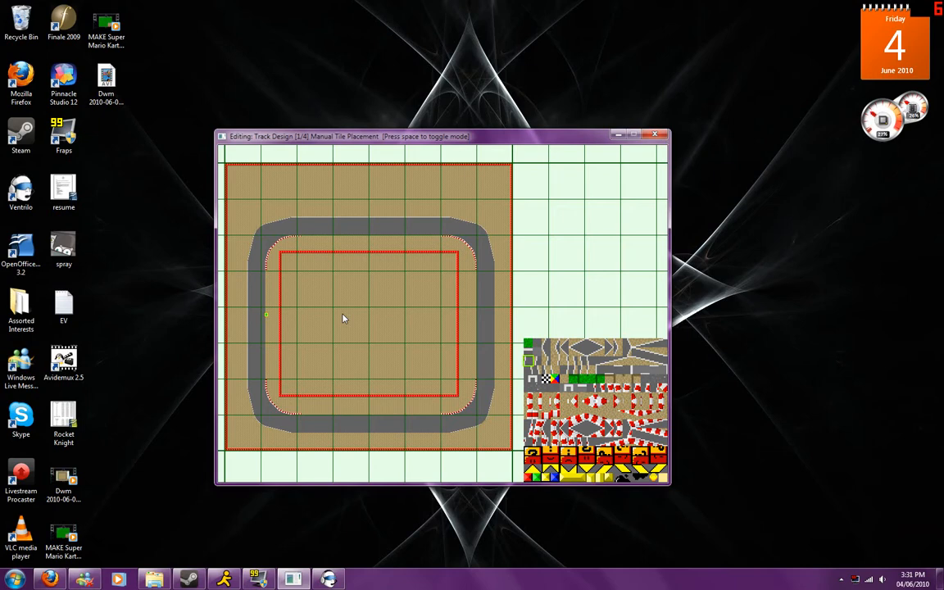
- Check the track settings overlay, confirming tile set 2 for the curb-edged loop
{"action": "key", "text": "space"}
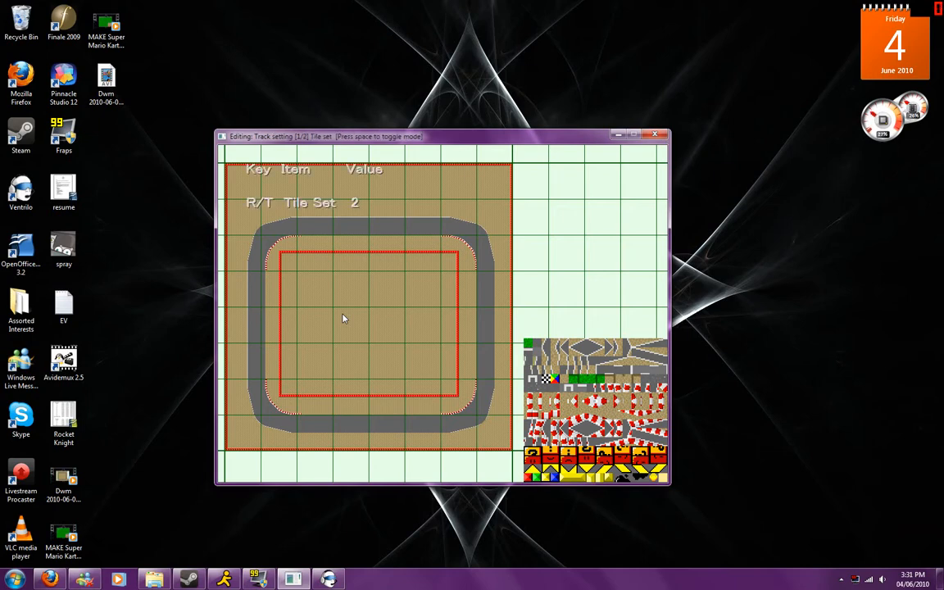
{"action": "key", "text": "space"}
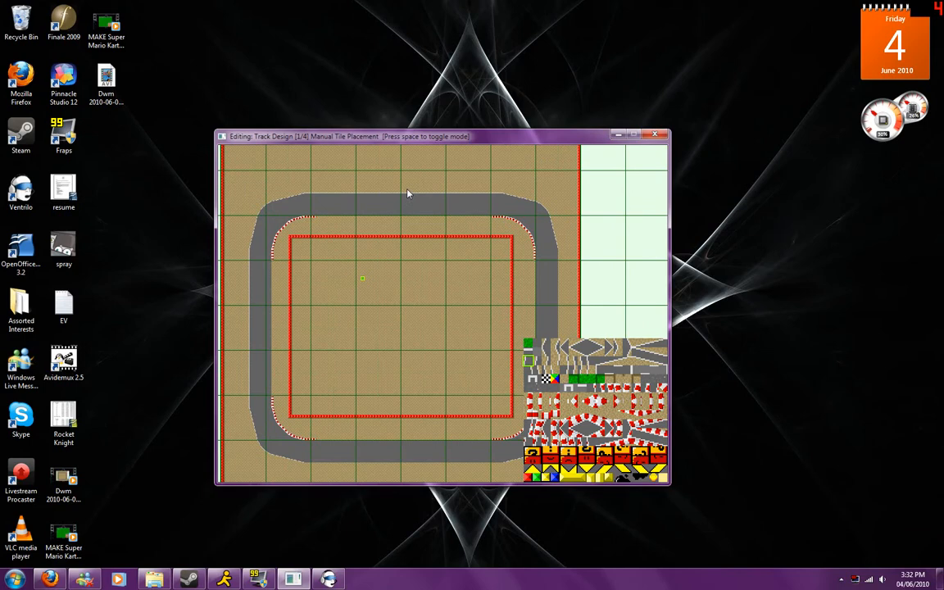
- Toggle Track Design from manual to automated tile placement
{"action": "key", "text": "space"}
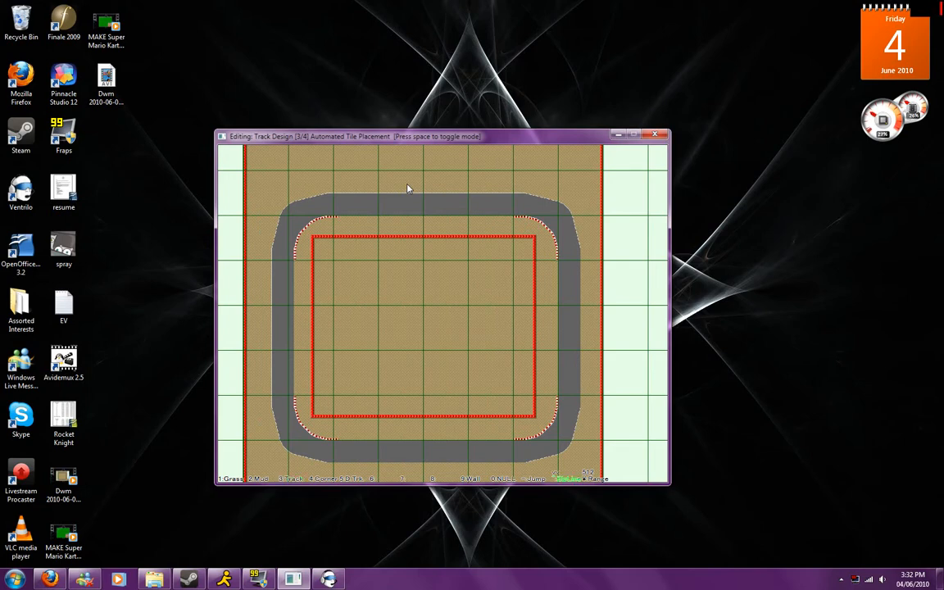
{"action": "mouse_move", "coordinate": [500, 191]}
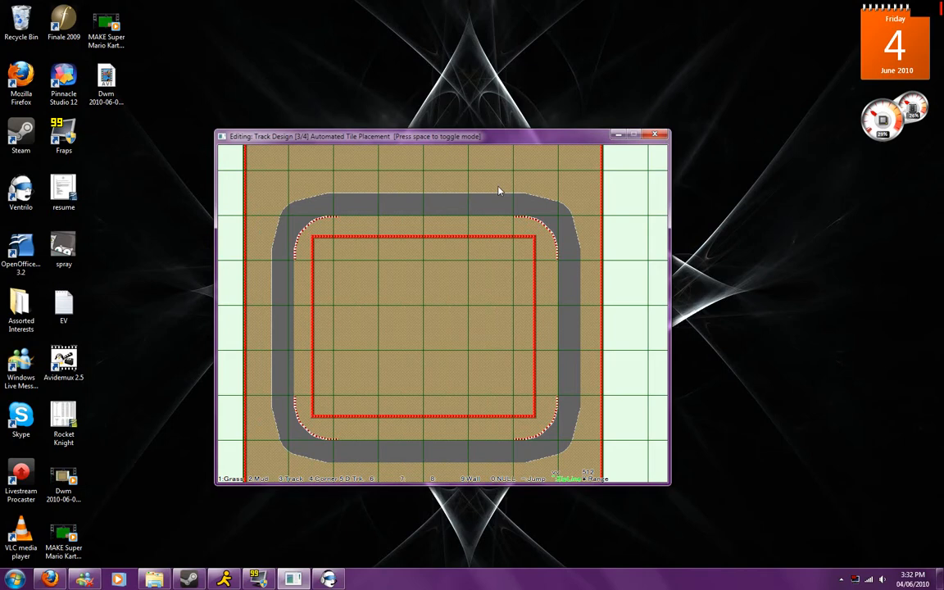
{"action": "mouse_move", "coordinate": [481, 139]}
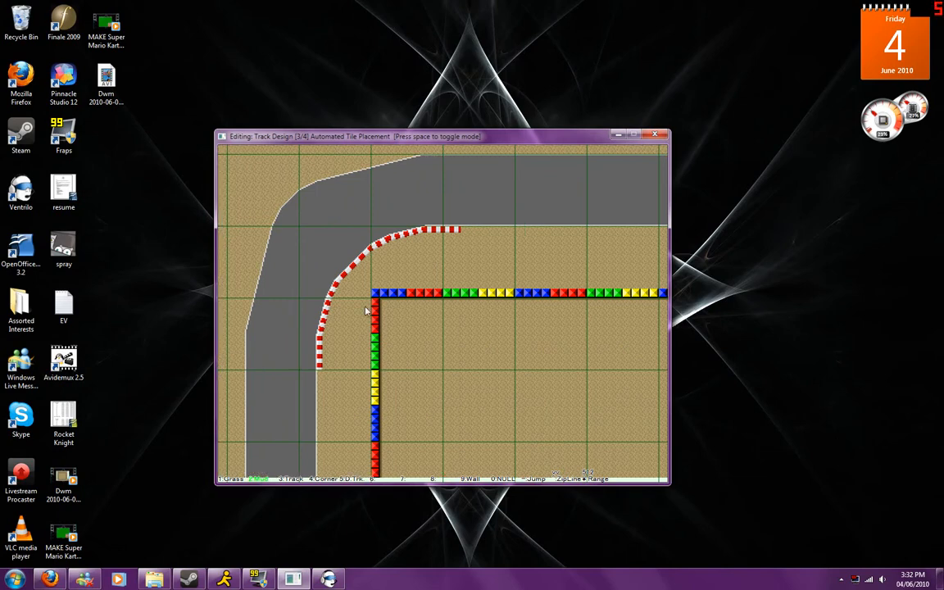
{"action": "mouse_move", "coordinate": [321, 380]}
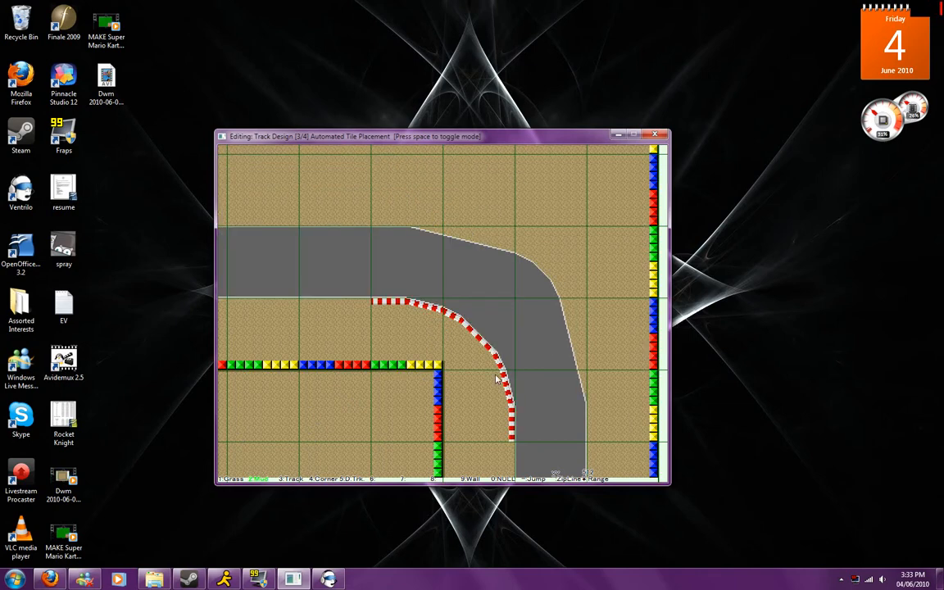
{"action": "mouse_move", "coordinate": [380, 310]}
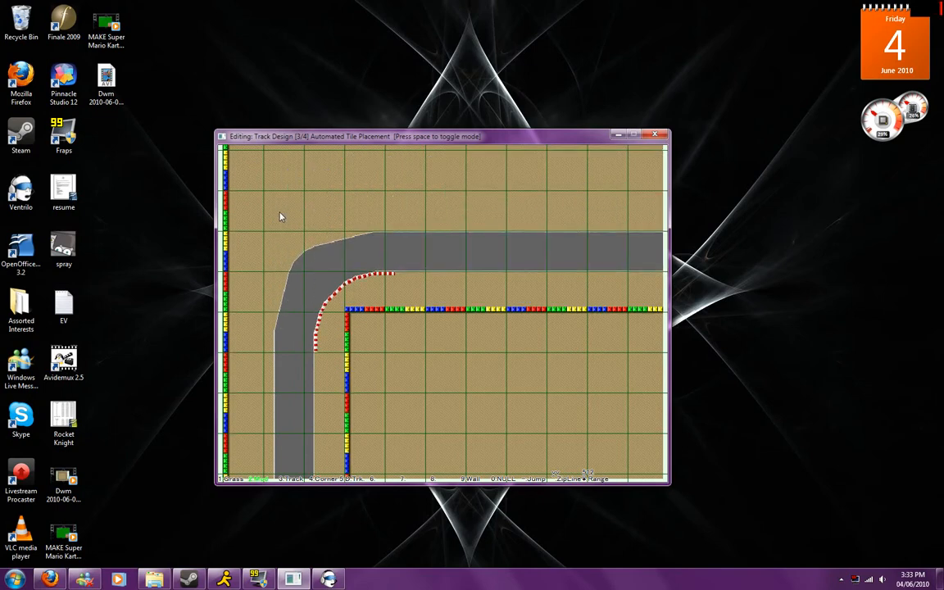
- Toggle back to manual tile placement for the finish-line tiles
{"action": "key", "text": "space"}
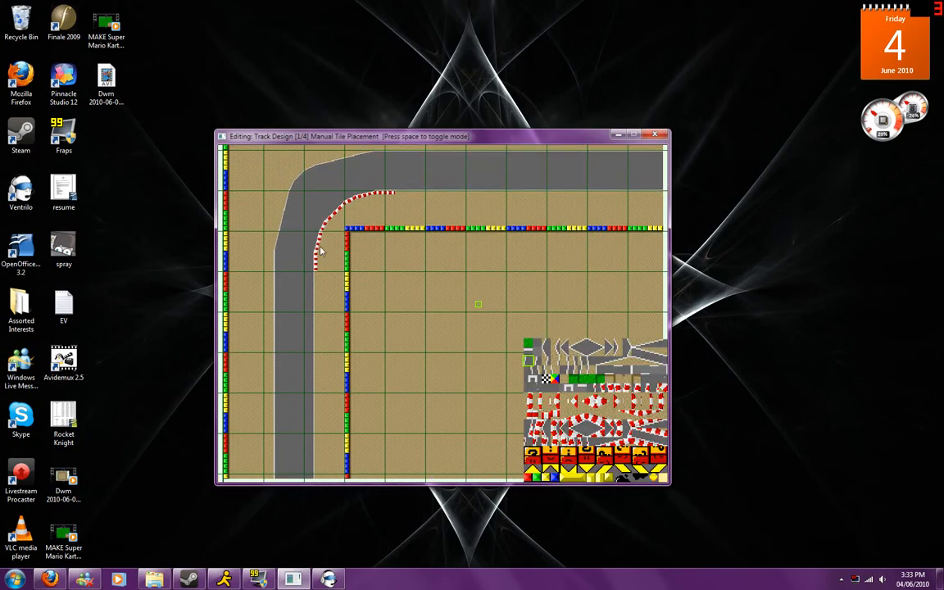
{"action": "mouse_move", "coordinate": [334, 243]}
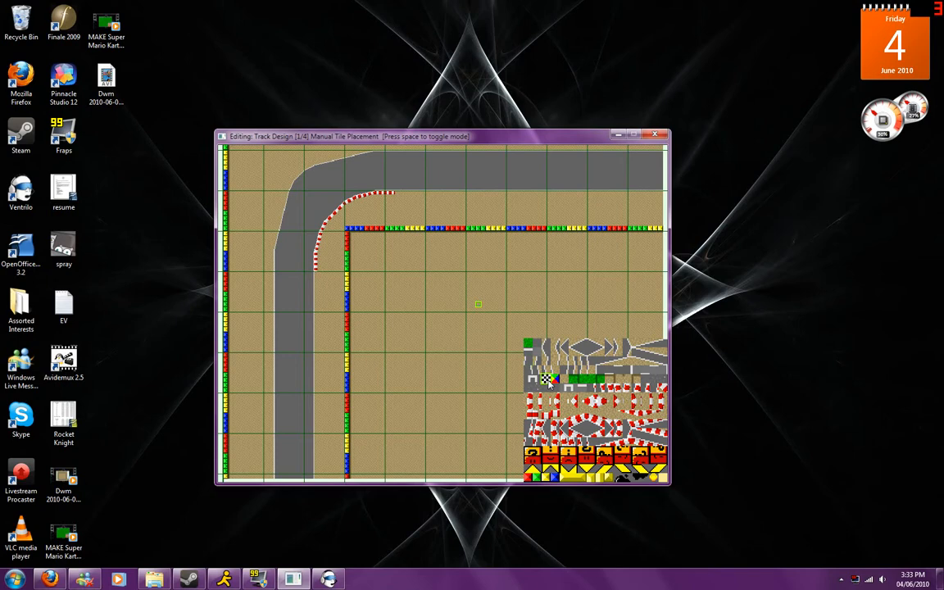
{"action": "mouse_move", "coordinate": [264, 148]}
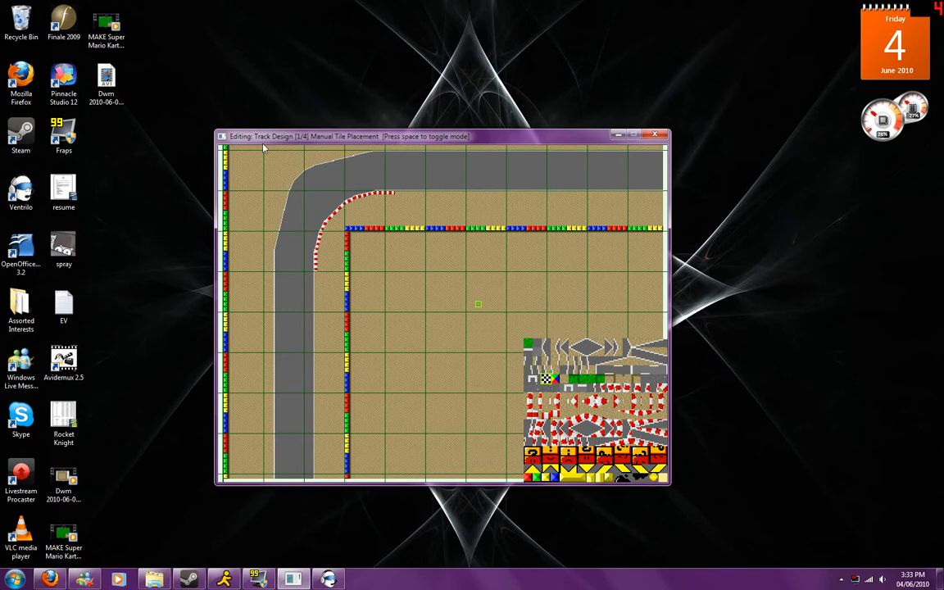
{"action": "mouse_move", "coordinate": [309, 392]}
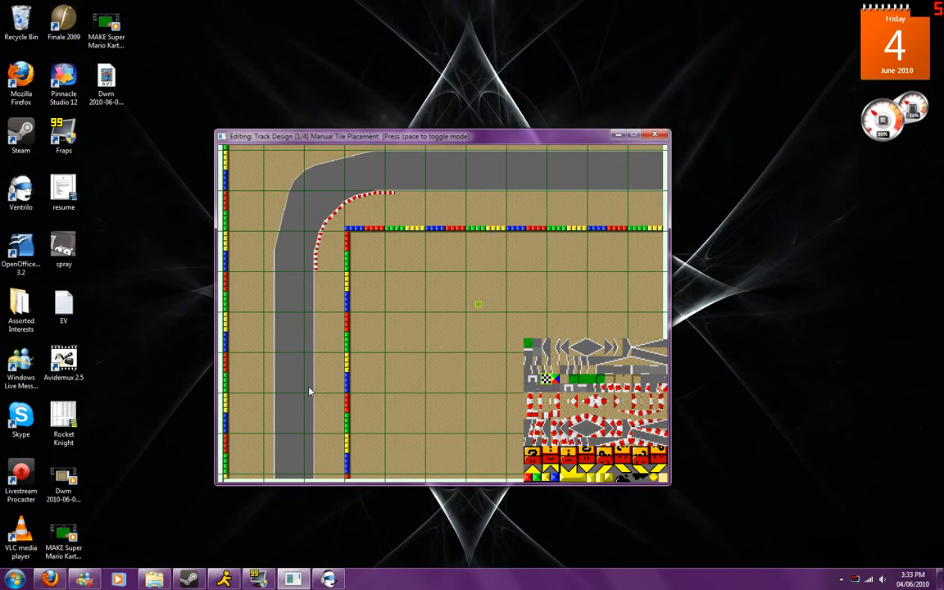
{"action": "mouse_move", "coordinate": [312, 331]}
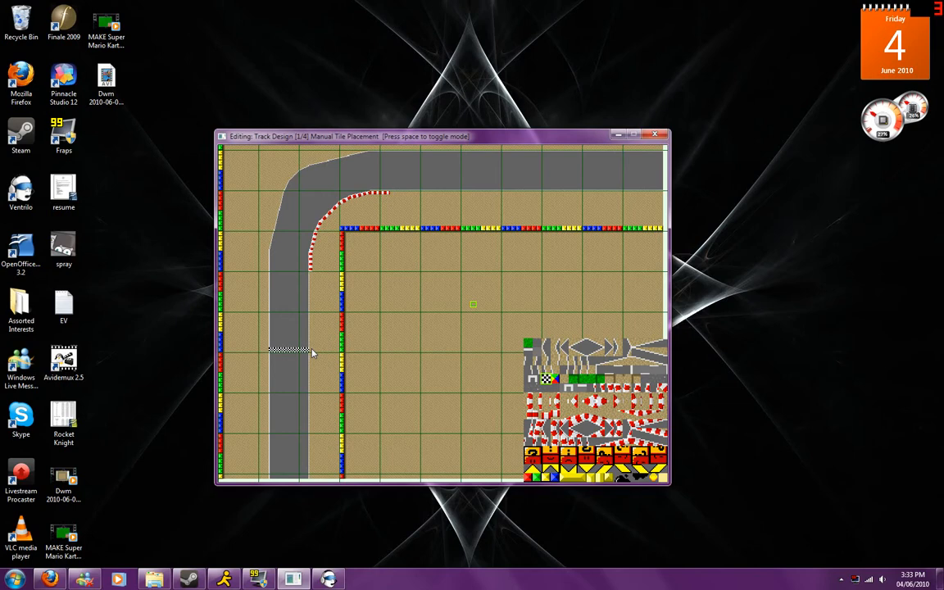
- Enter zone editing and select the lap indicator zone type
{"action": "key", "text": "space"}
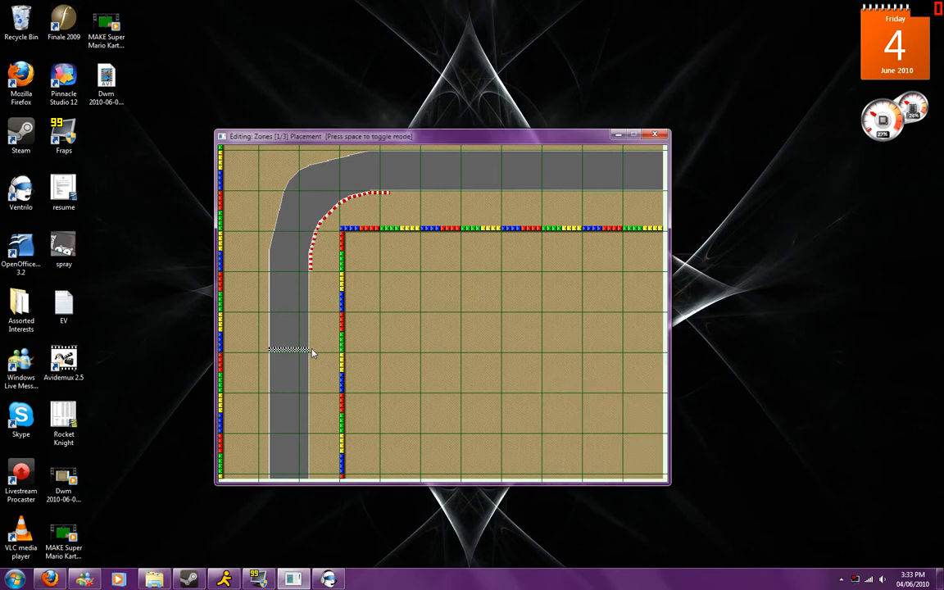
{"action": "key", "text": "space"}
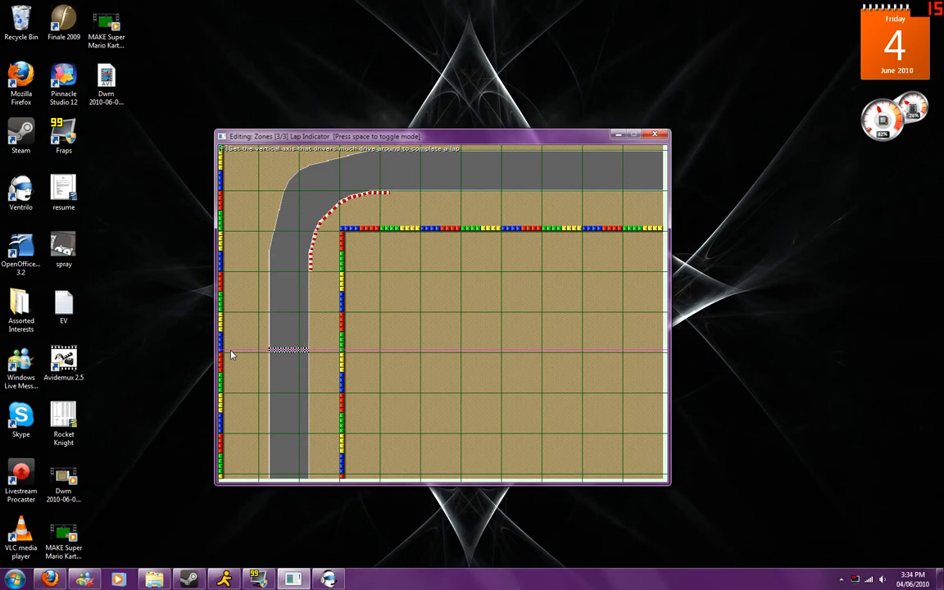
{"action": "mouse_move", "coordinate": [223, 339]}
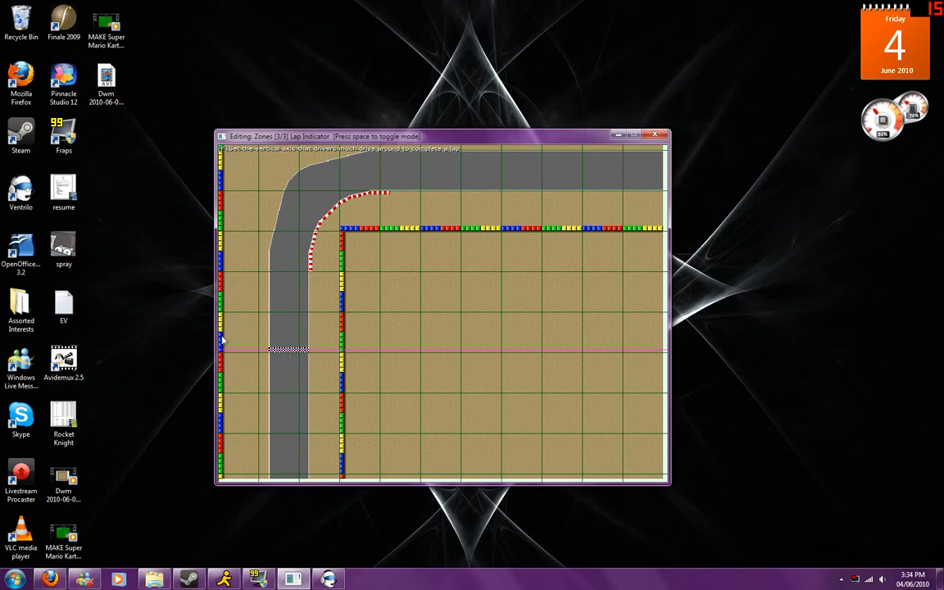
{"action": "mouse_move", "coordinate": [233, 351]}
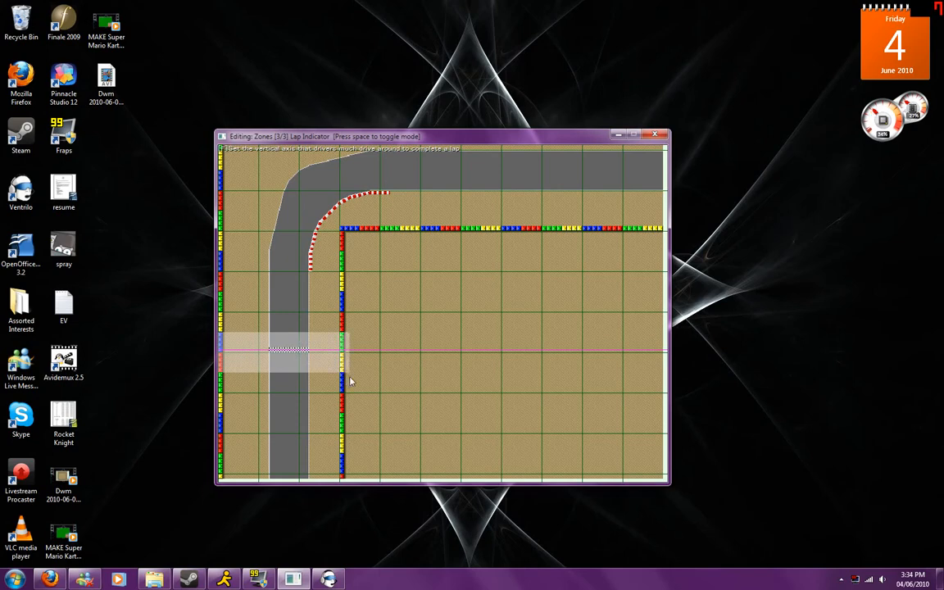
{"action": "mouse_move", "coordinate": [318, 371]}
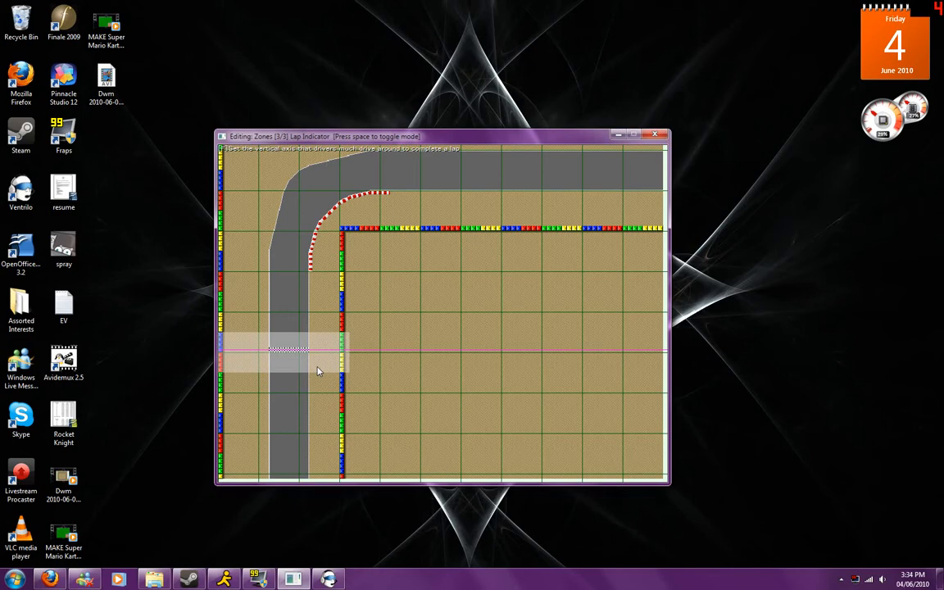
{"action": "mouse_move", "coordinate": [348, 337]}
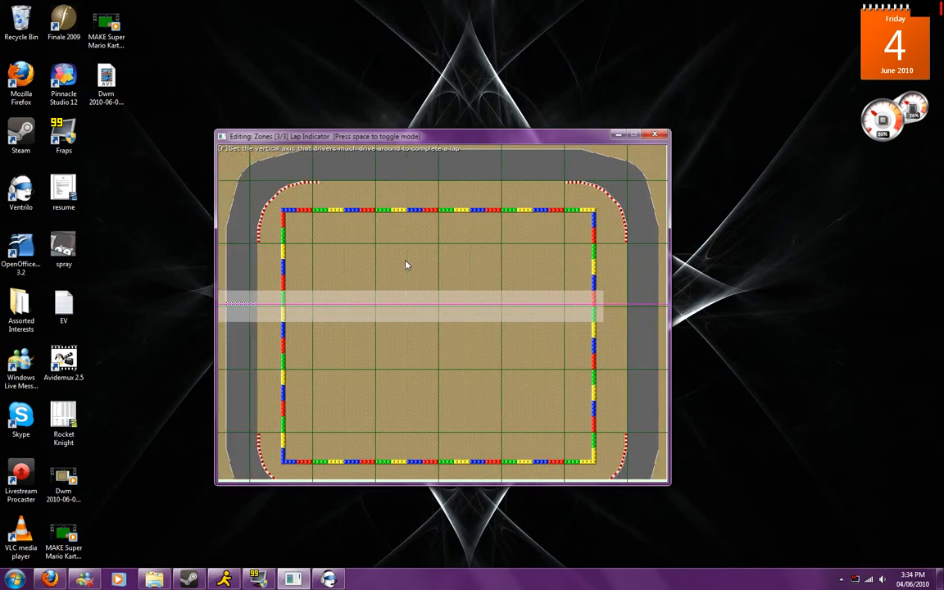
{"action": "key", "text": "space"}
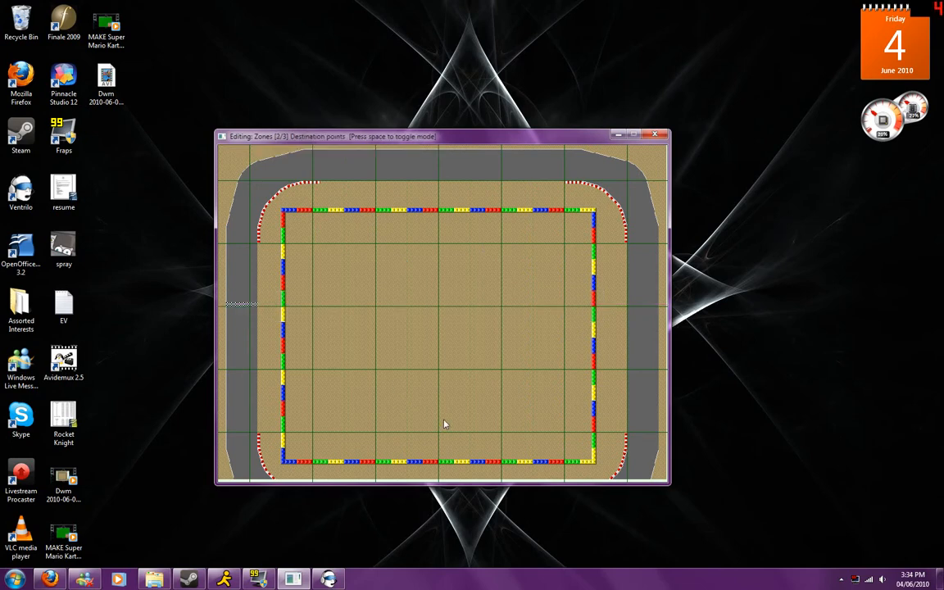
{"action": "key", "text": "space"}
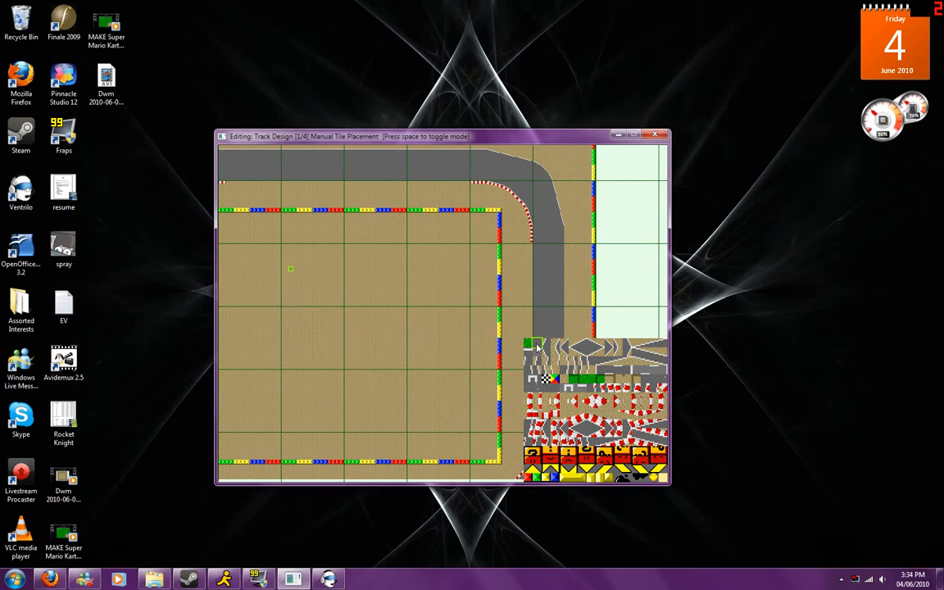
{"action": "key", "text": "space"}
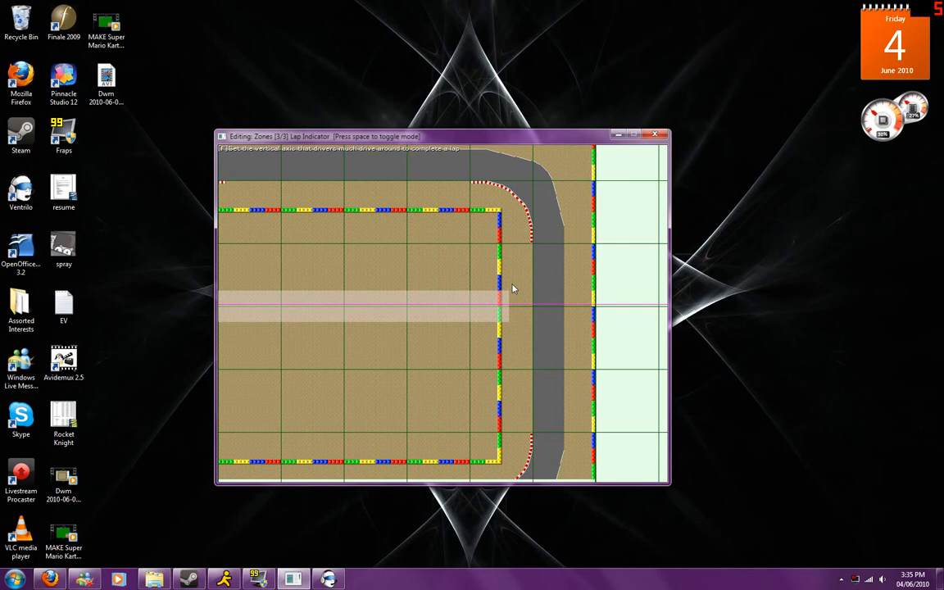
{"action": "mouse_move", "coordinate": [516, 298]}
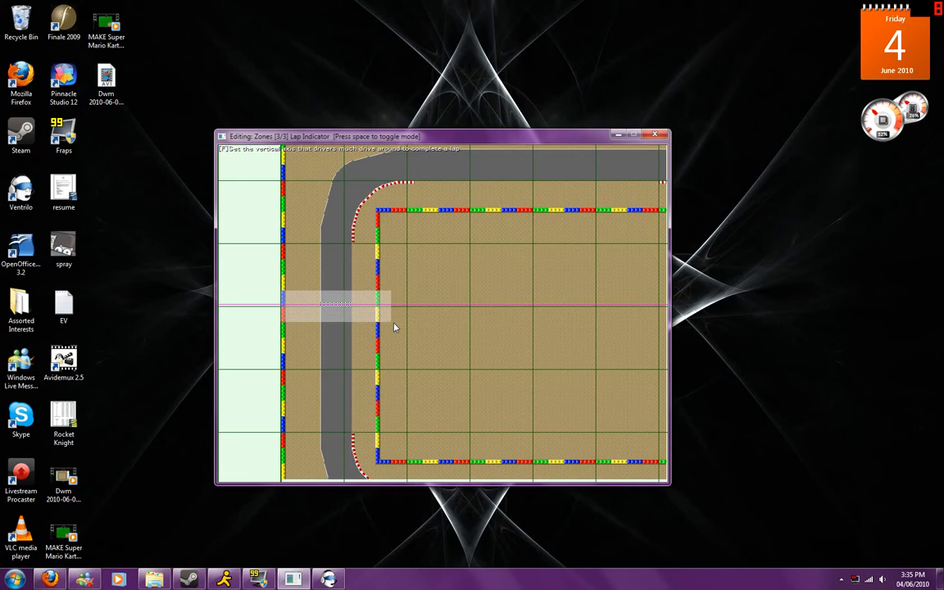
{"action": "mouse_move", "coordinate": [397, 295]}
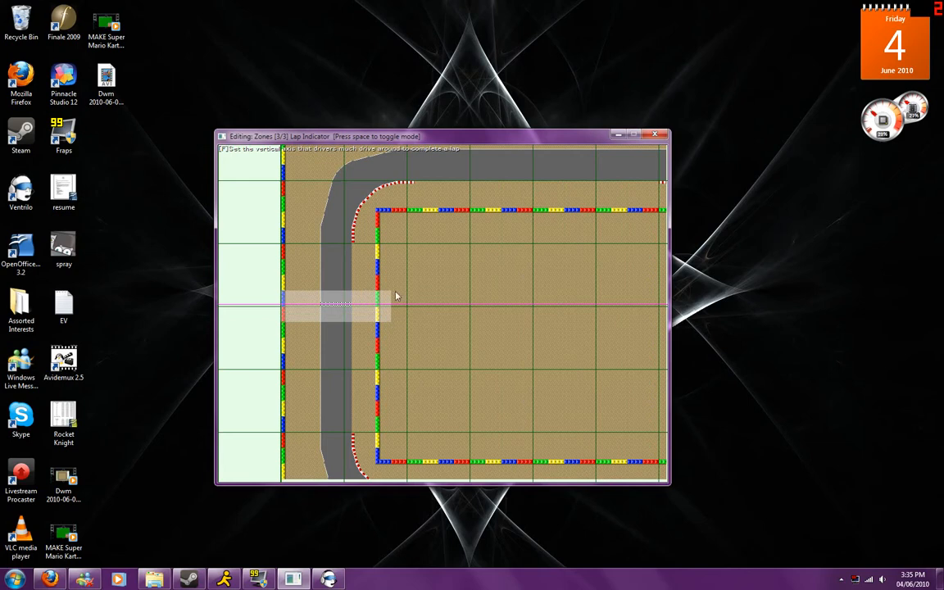
{"action": "mouse_move", "coordinate": [381, 330]}
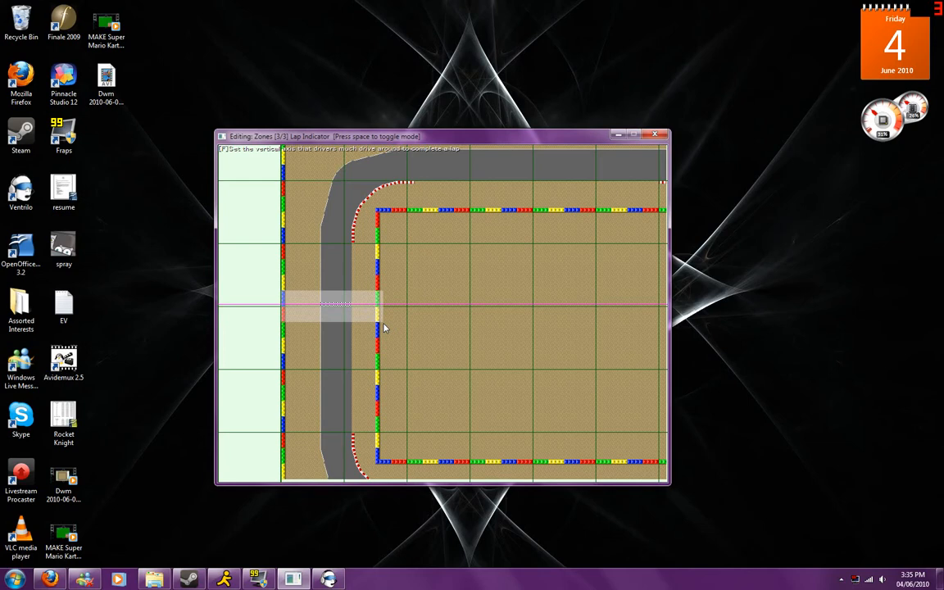
- Return to manual tile placement around the finish line
{"action": "key", "text": "space"}
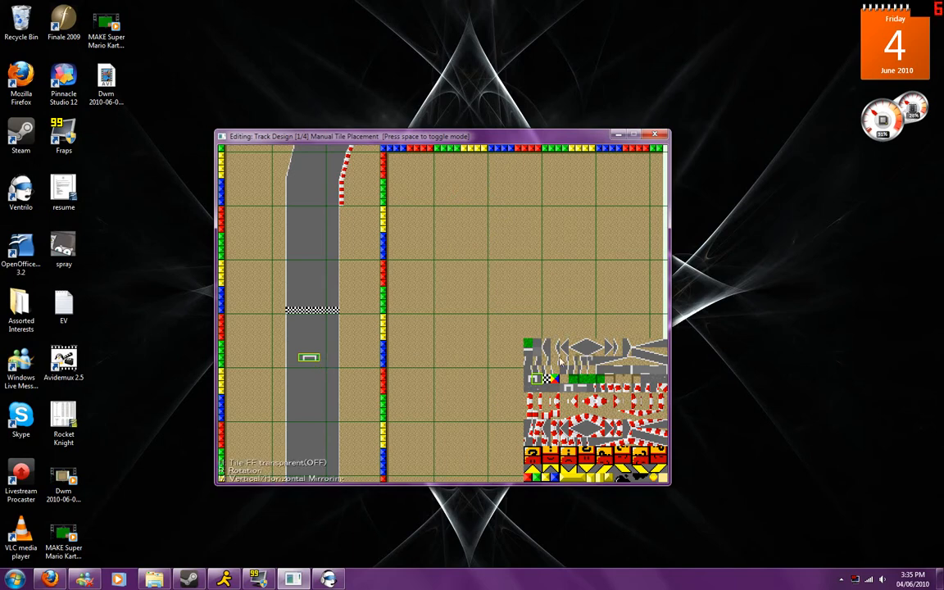
{"action": "mouse_move", "coordinate": [309, 385]}
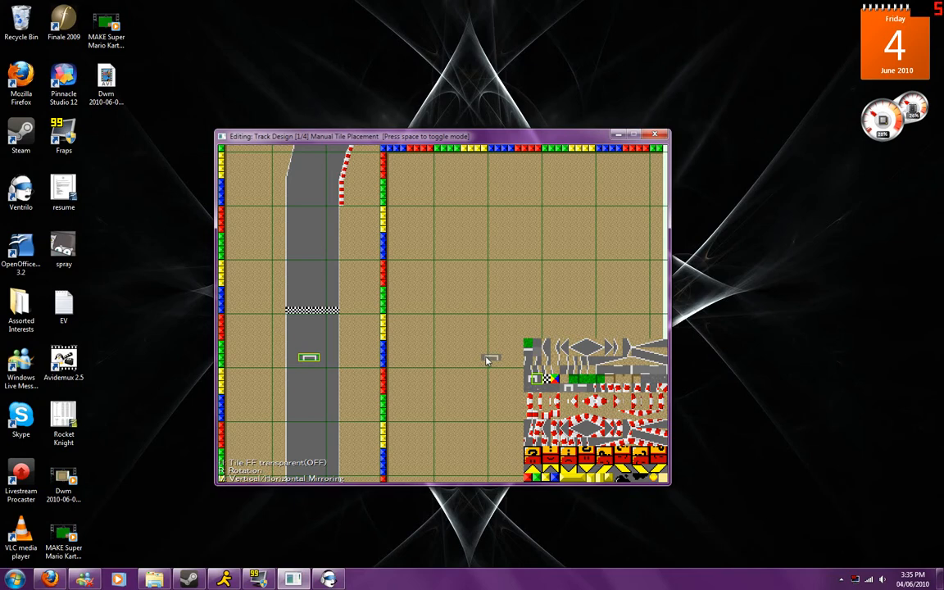
{"action": "mouse_move", "coordinate": [413, 353]}
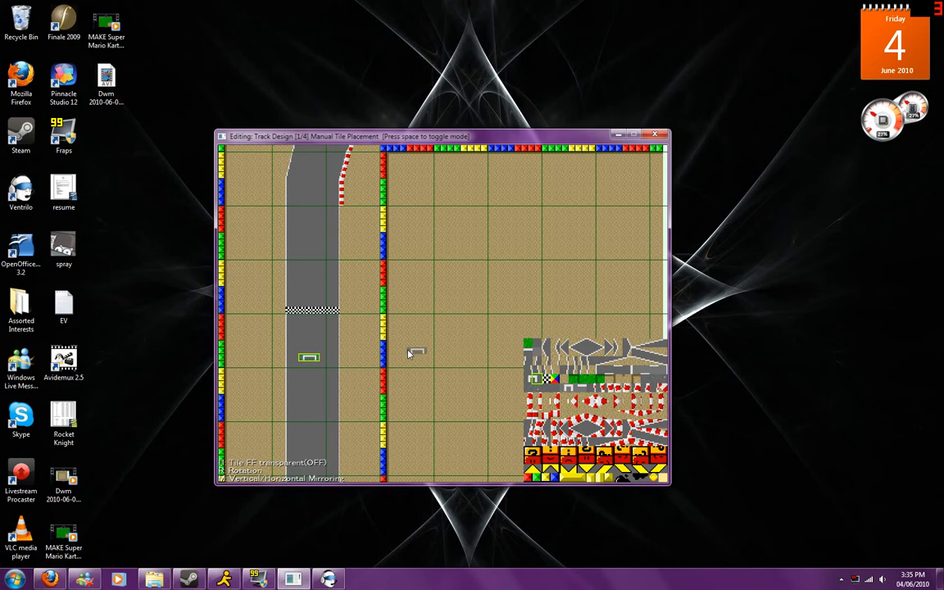
- Enter Track Setting (3/5) Starting Positions at the finish line
{"action": "key", "text": "space"}
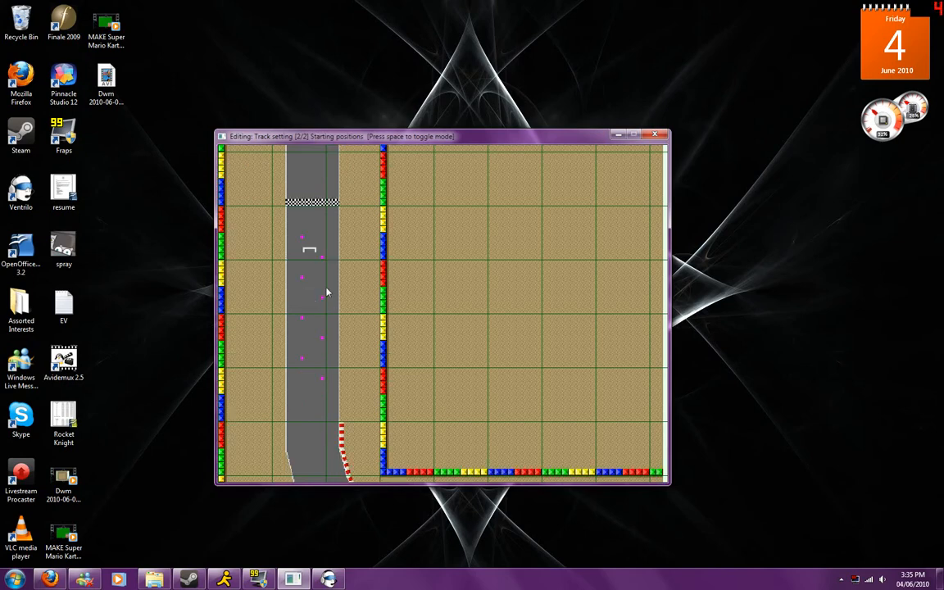
{"action": "mouse_move", "coordinate": [301, 253]}
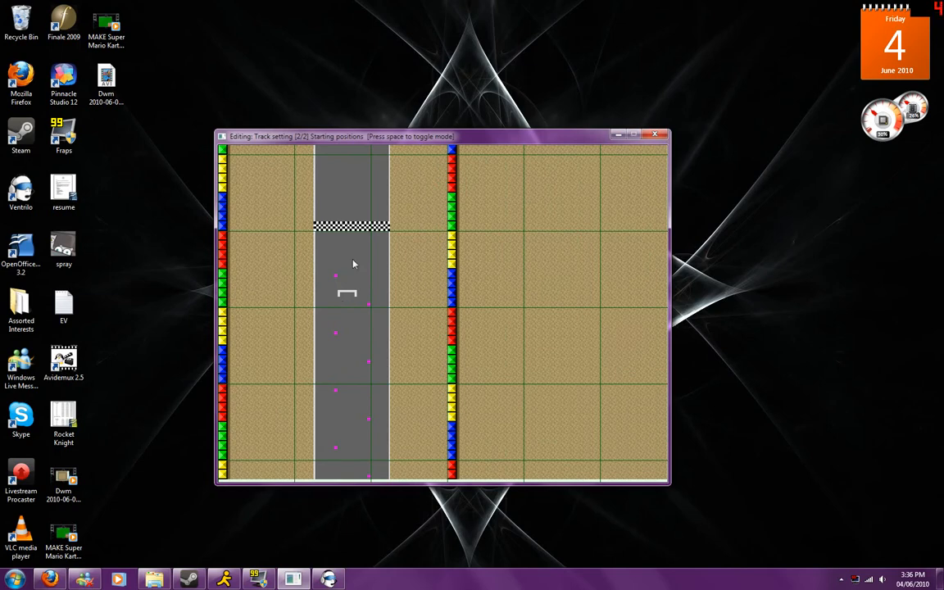
- Alternate between tile placement and starting positions while laying white grid slots down the straight
{"action": "key", "text": "space"}
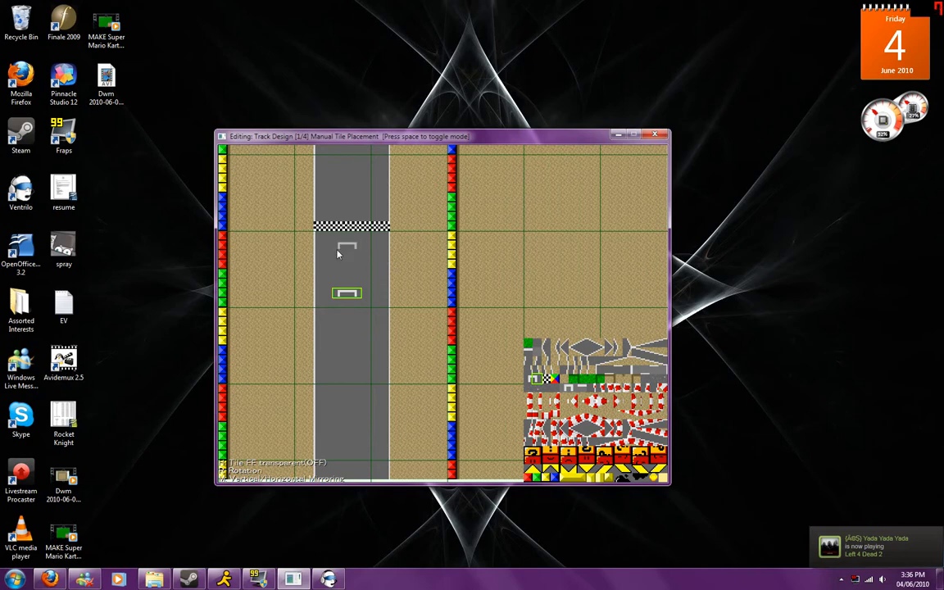
{"action": "key", "text": "space"}
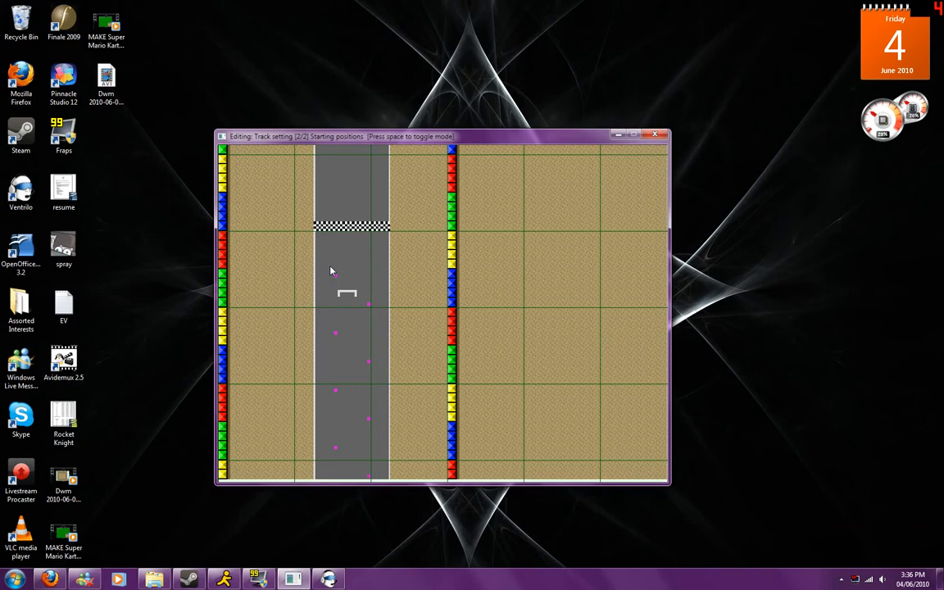
{"action": "key", "text": "space"}
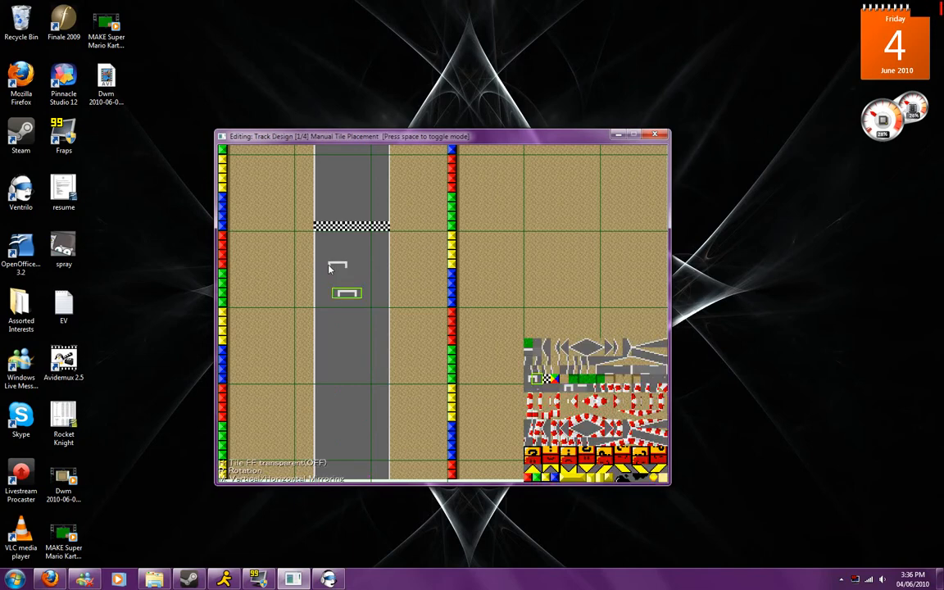
{"action": "mouse_move", "coordinate": [357, 298]}
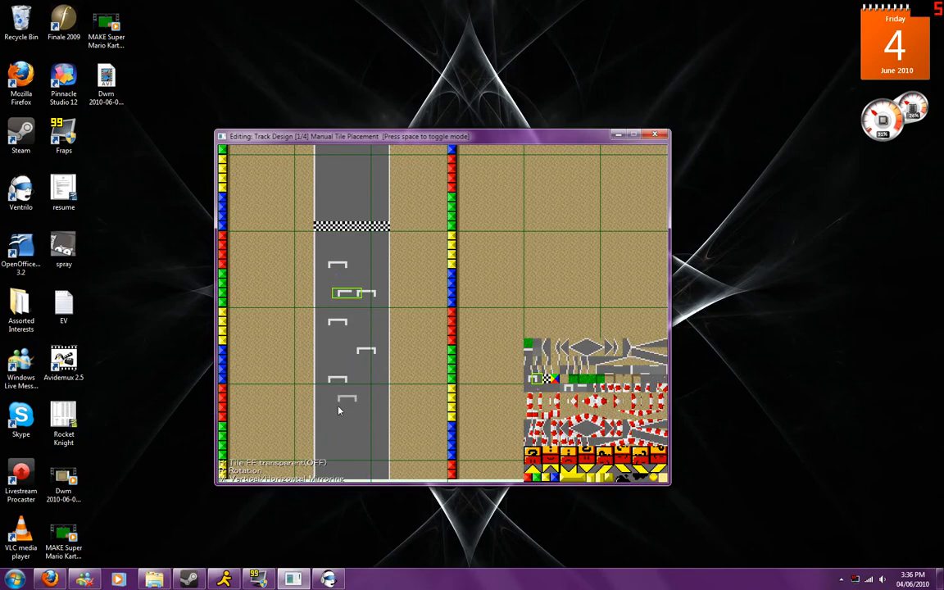
{"action": "key", "text": "space"}
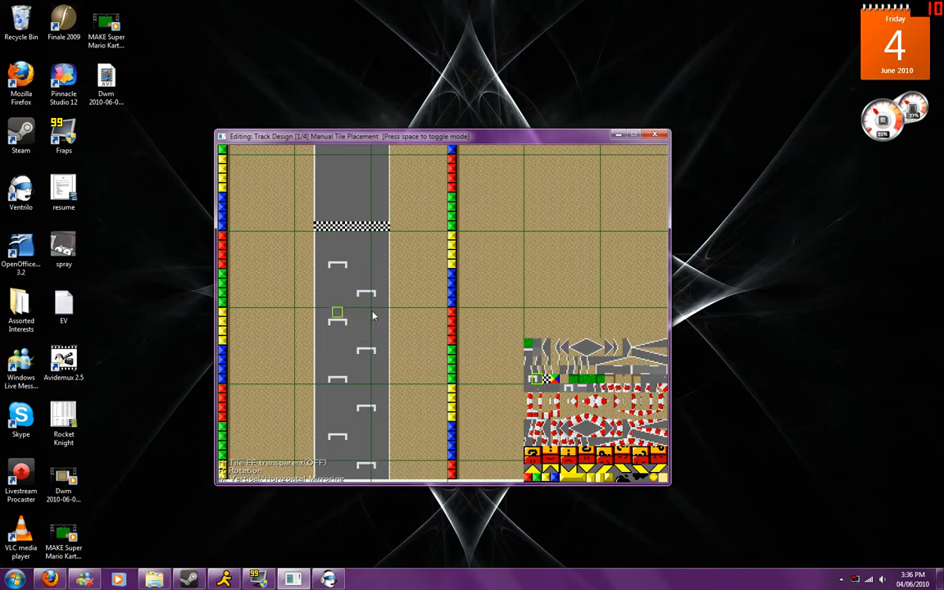
- Scroll down the straight and return to starting-positions editing
{"action": "scroll", "scroll_direction": "up", "scroll_amount": 3}
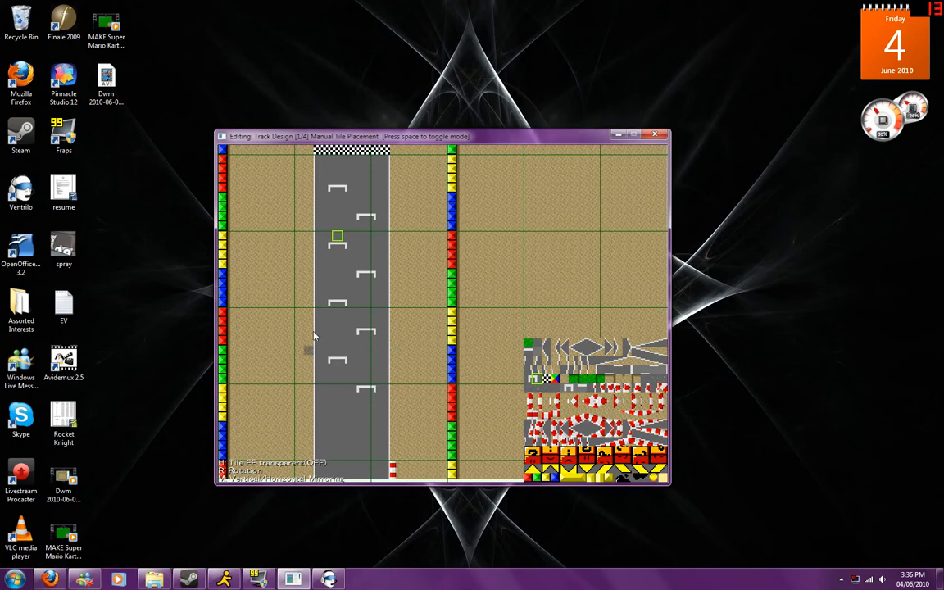
{"action": "mouse_move", "coordinate": [367, 331]}
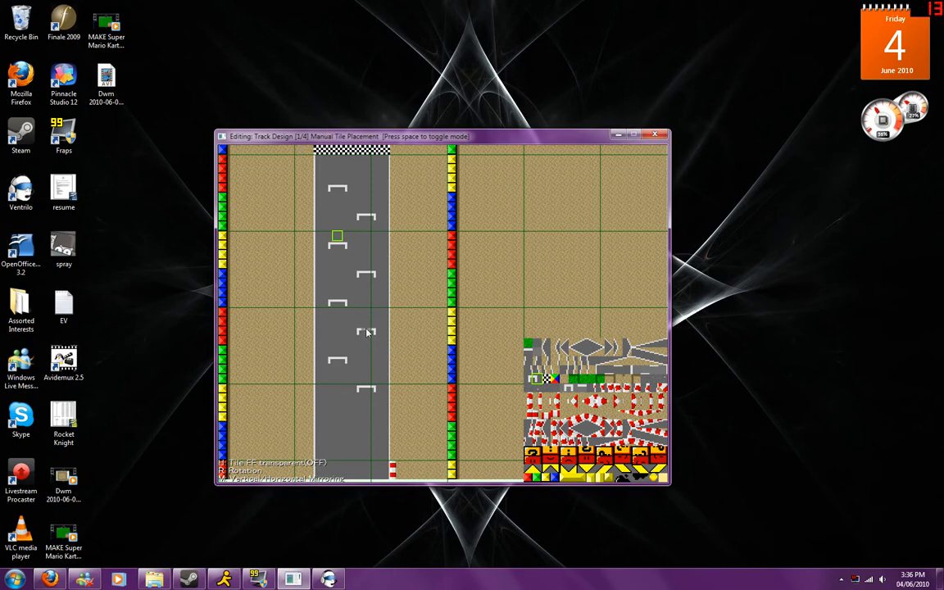
{"action": "key", "text": "space"}
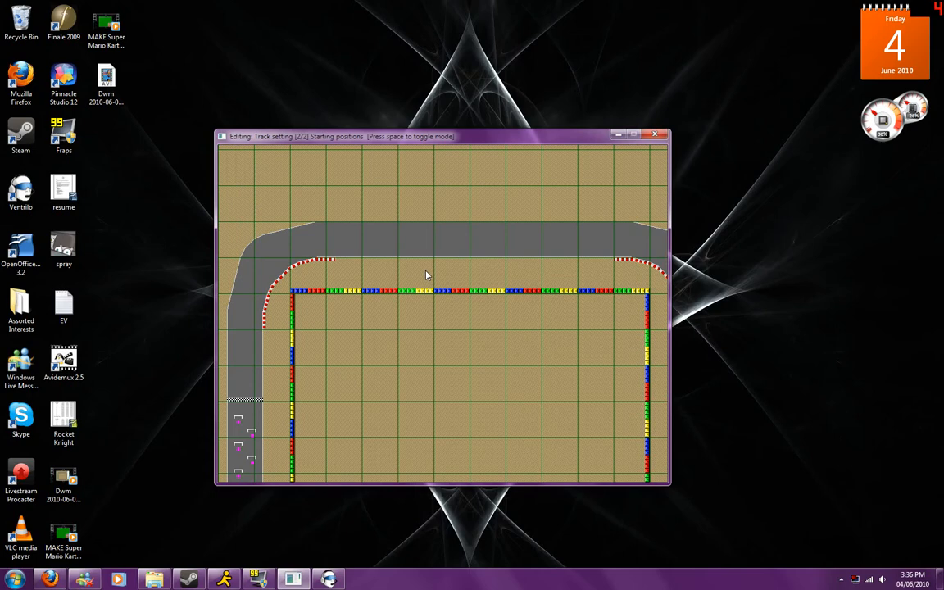
- Step through tile placement modes to Track Design (4/4) Grand Prix object placement
{"action": "key", "text": "space"}
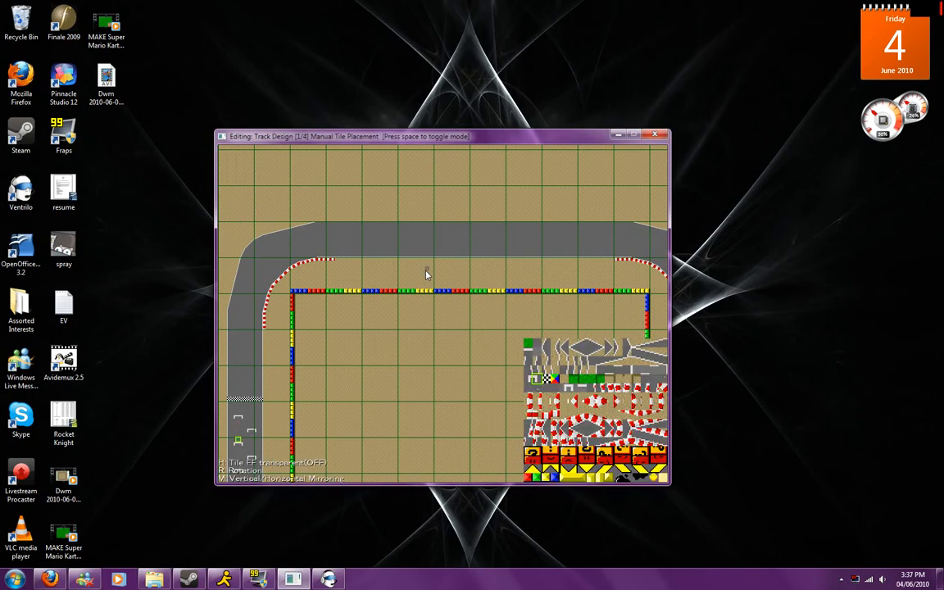
{"action": "key", "text": "space"}
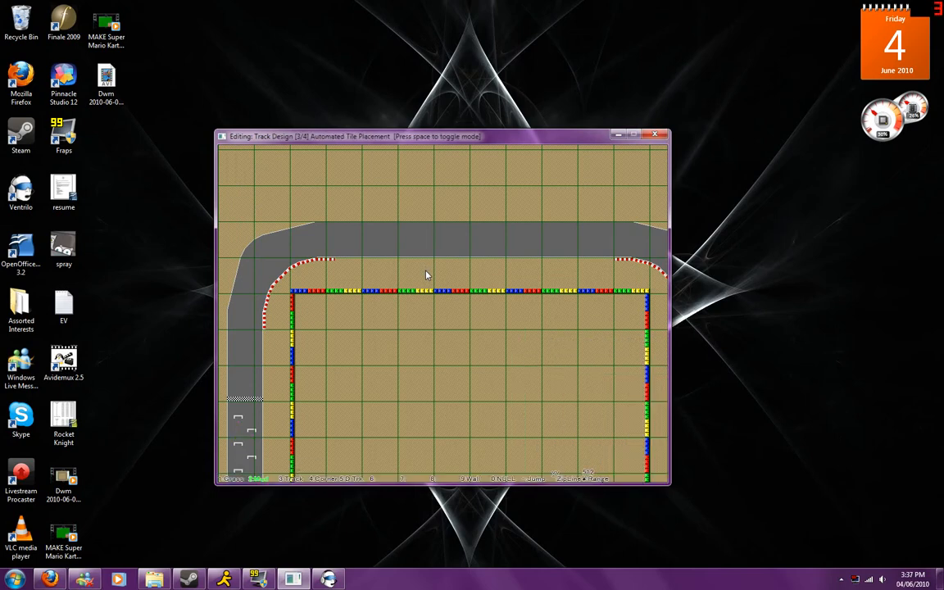
{"action": "key", "text": "space"}
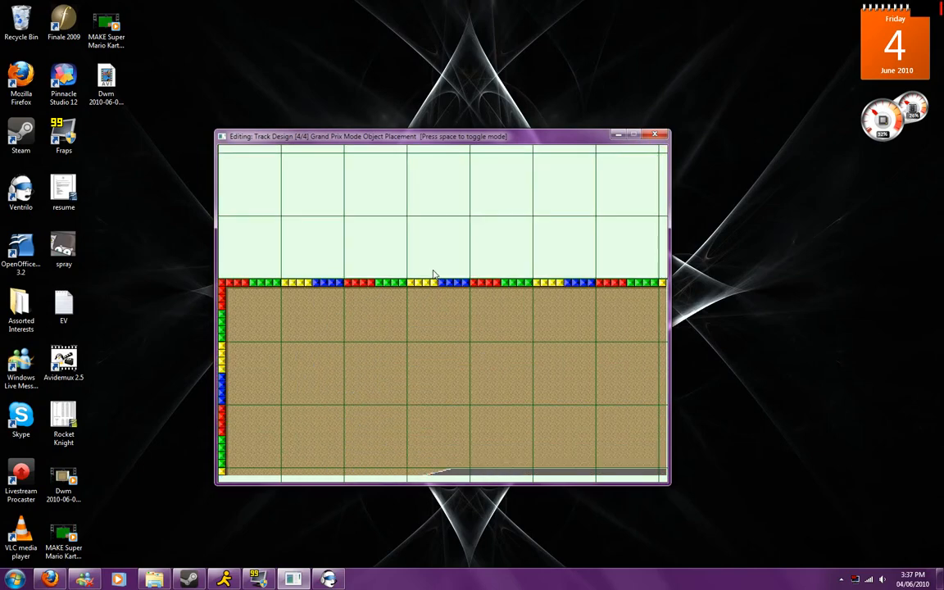
{"action": "mouse_move", "coordinate": [287, 193]}
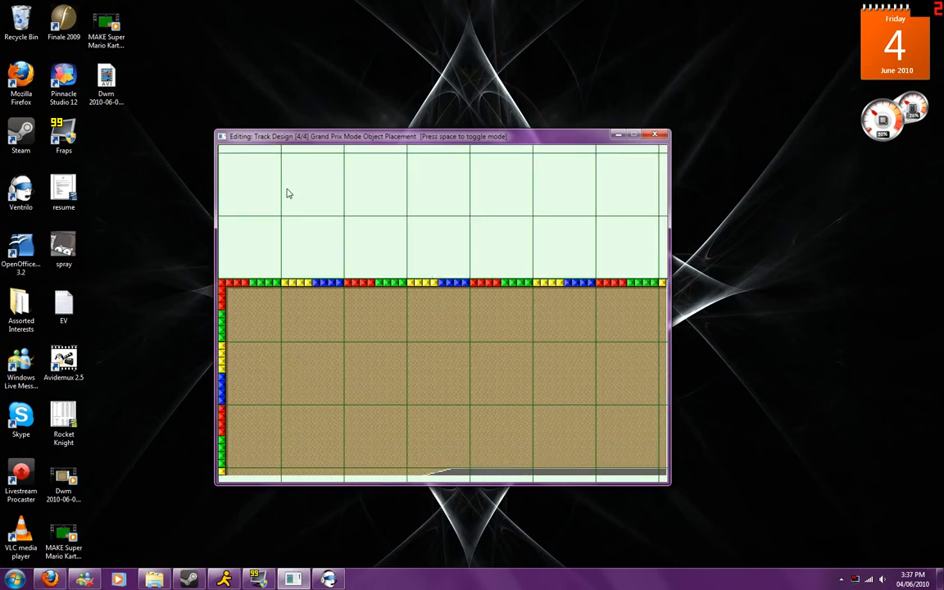
{"action": "mouse_move", "coordinate": [430, 395]}
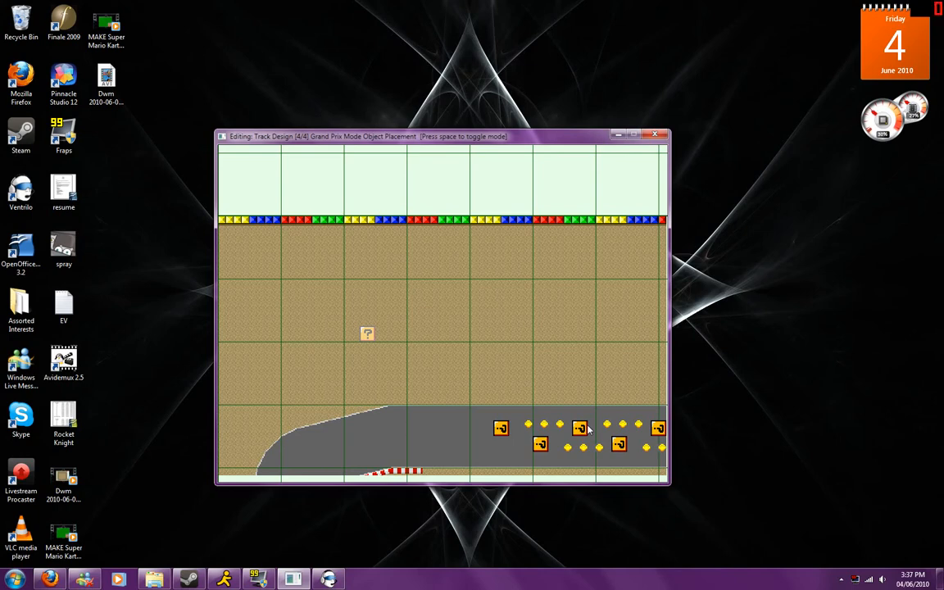
- Cycle through the object types until the question-mark item box is selected
{"action": "left_click", "coordinate": [367, 334]}
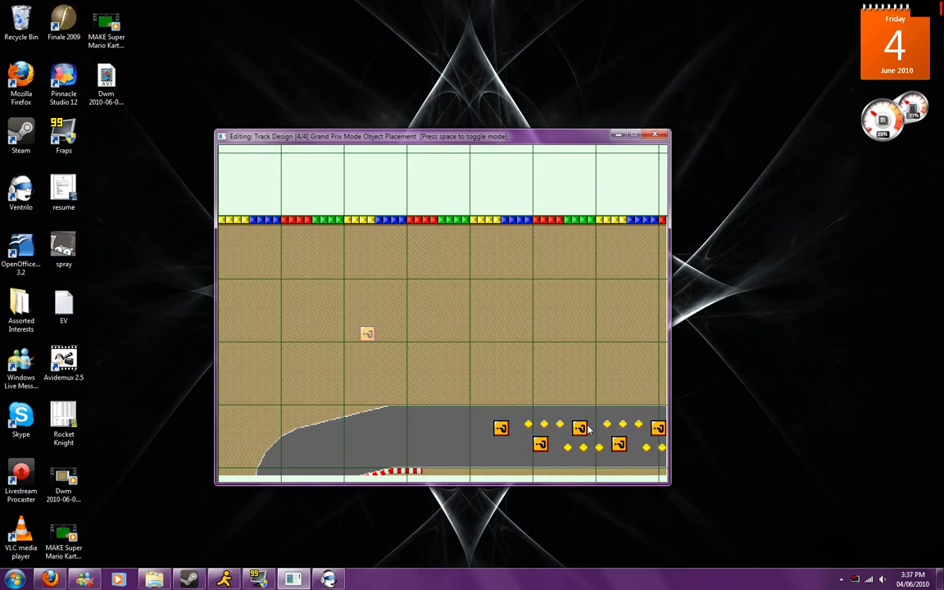
{"action": "left_click", "coordinate": [367, 334]}
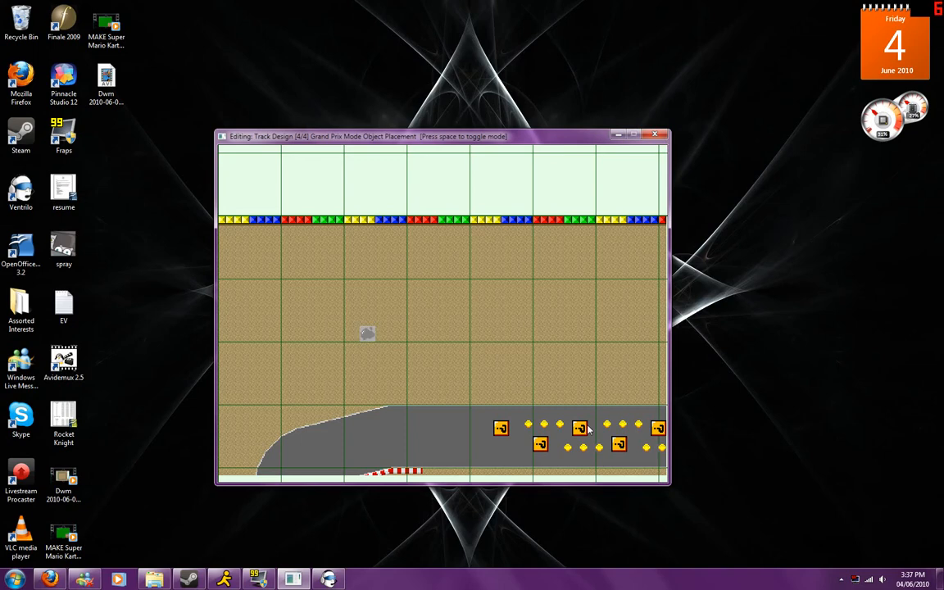
{"action": "left_click", "coordinate": [367, 334]}
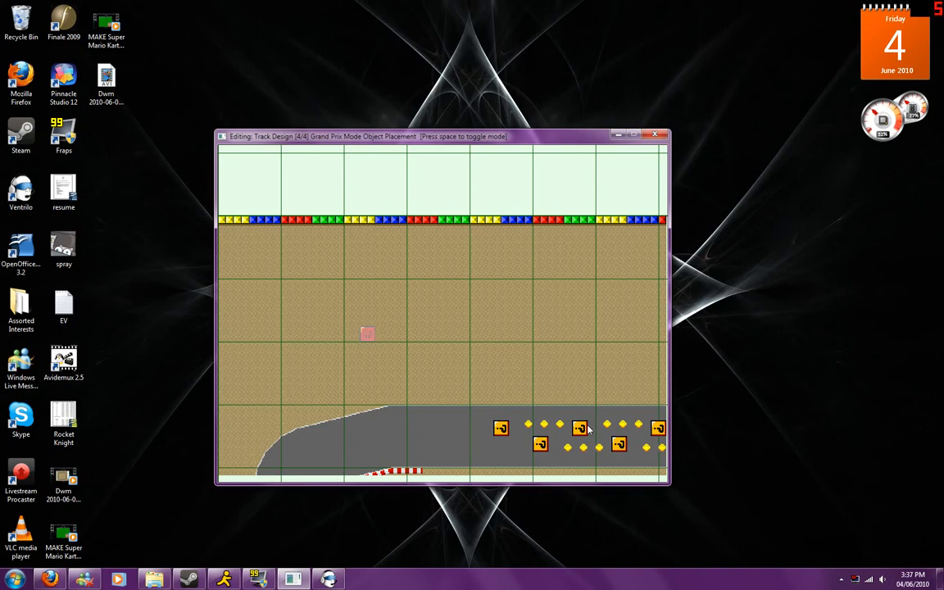
{"action": "left_click", "coordinate": [367, 334]}
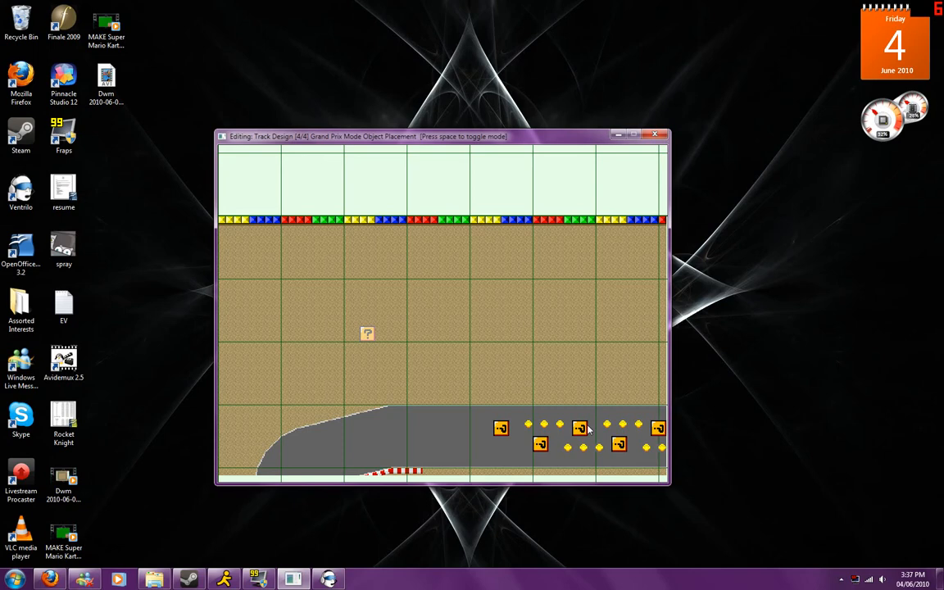
- Cycle the object presets past item boxes and the five-coin cross to the vertical three-coin row
{"action": "left_click", "coordinate": [380, 345]}
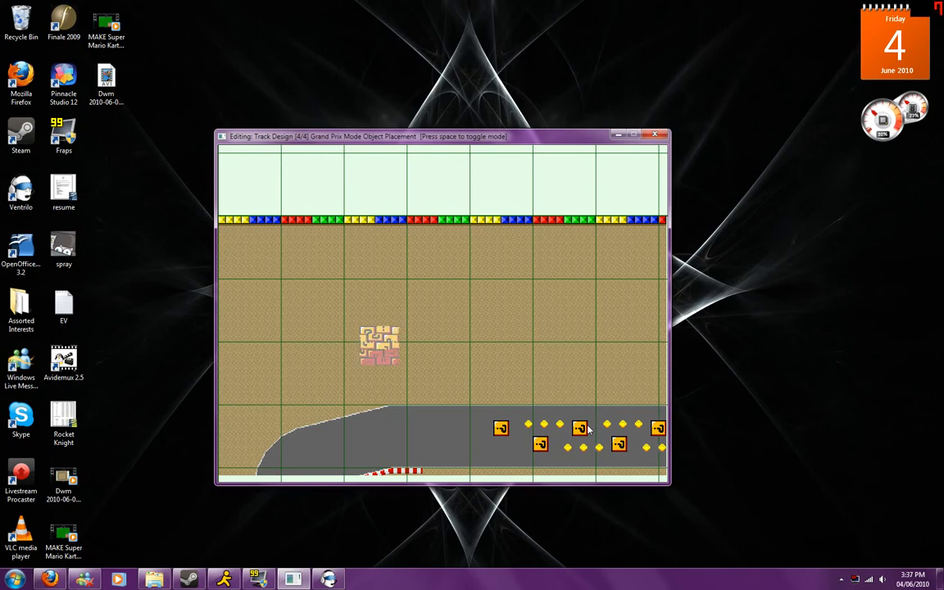
{"action": "mouse_move", "coordinate": [581, 428]}
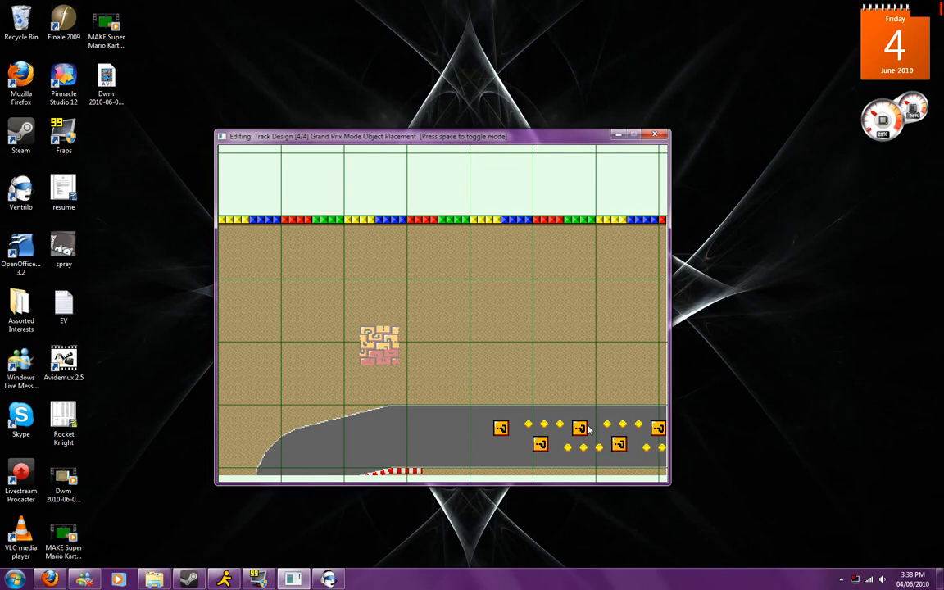
{"action": "left_click", "coordinate": [380, 344]}
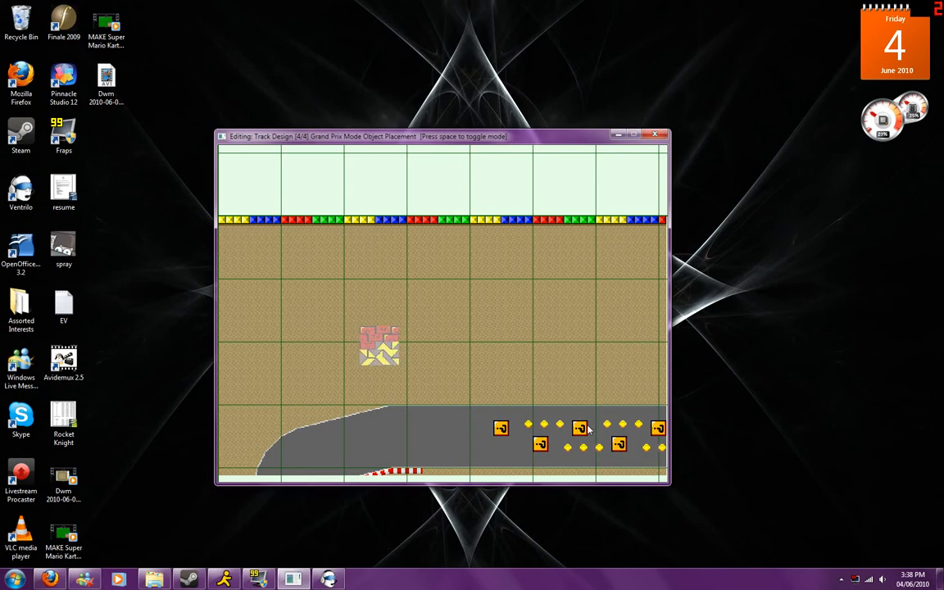
{"action": "left_click", "coordinate": [378, 344]}
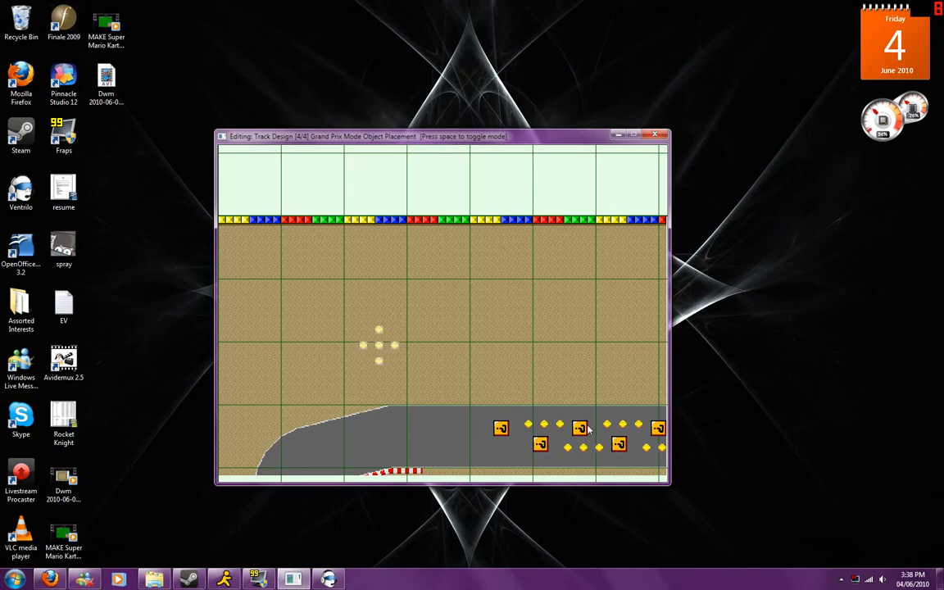
{"action": "left_click", "coordinate": [379, 344]}
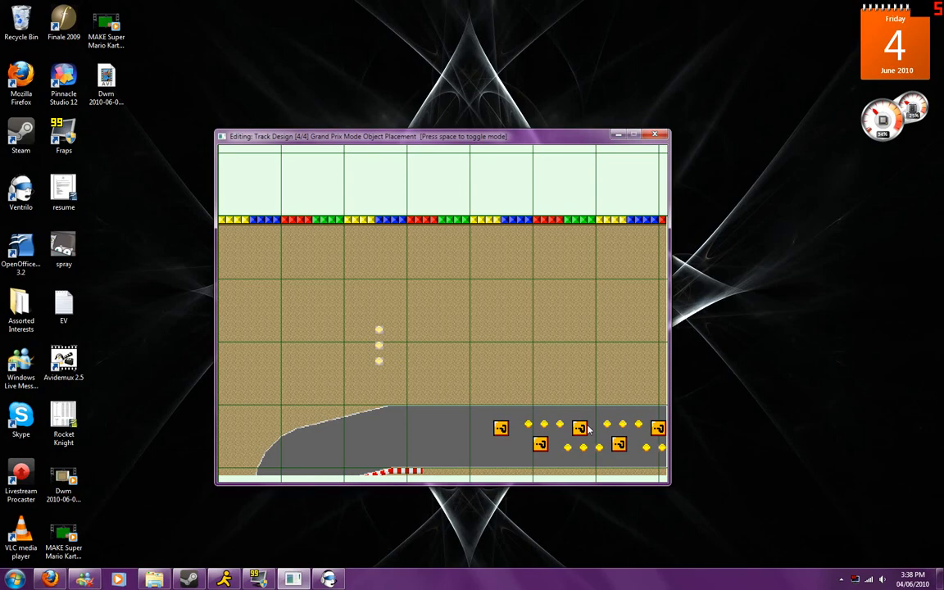
{"action": "scroll", "scroll_direction": "down", "scroll_amount": 3}
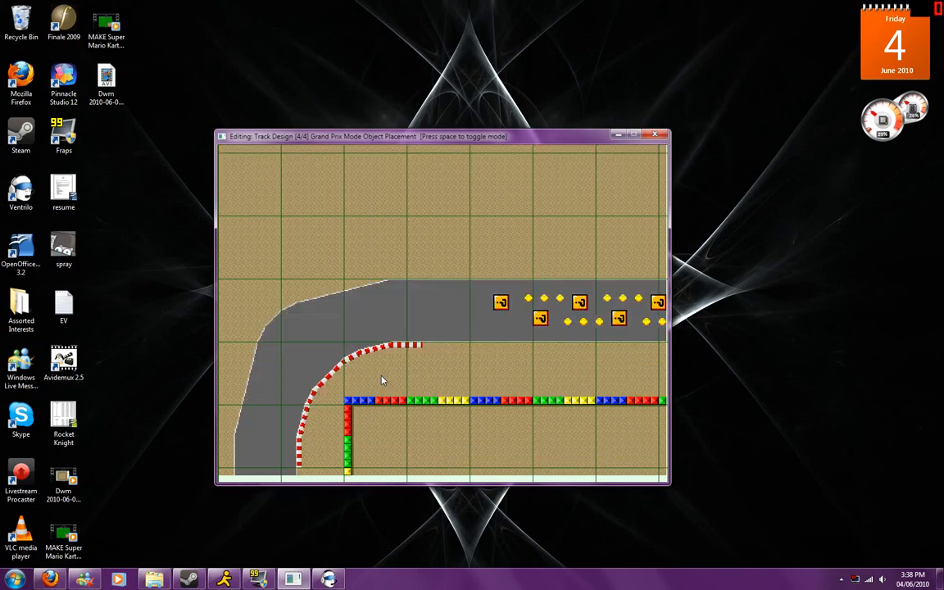